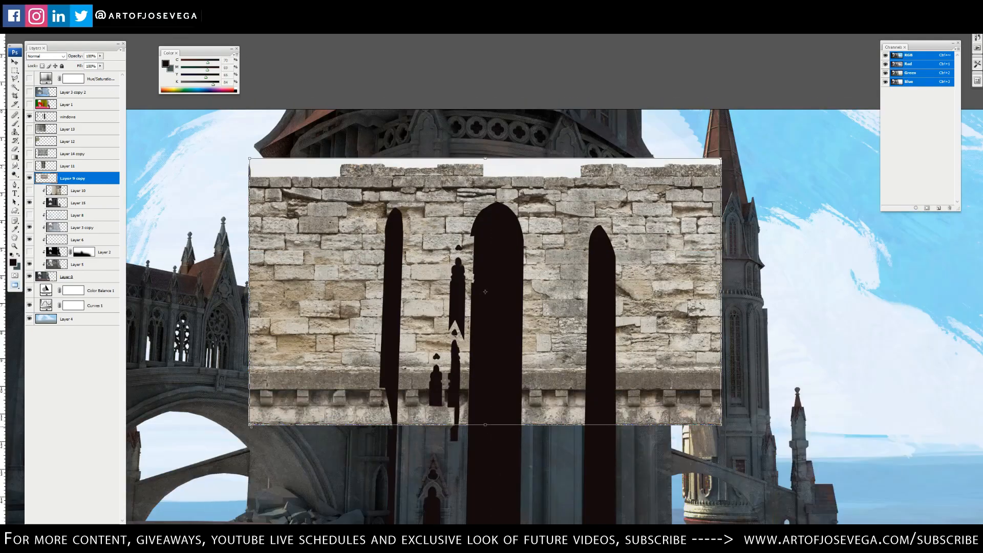
Shrink and position the stone texture over the tower front, then lower its white output in Levels
left_click_drag(484, 291, 485, 257)
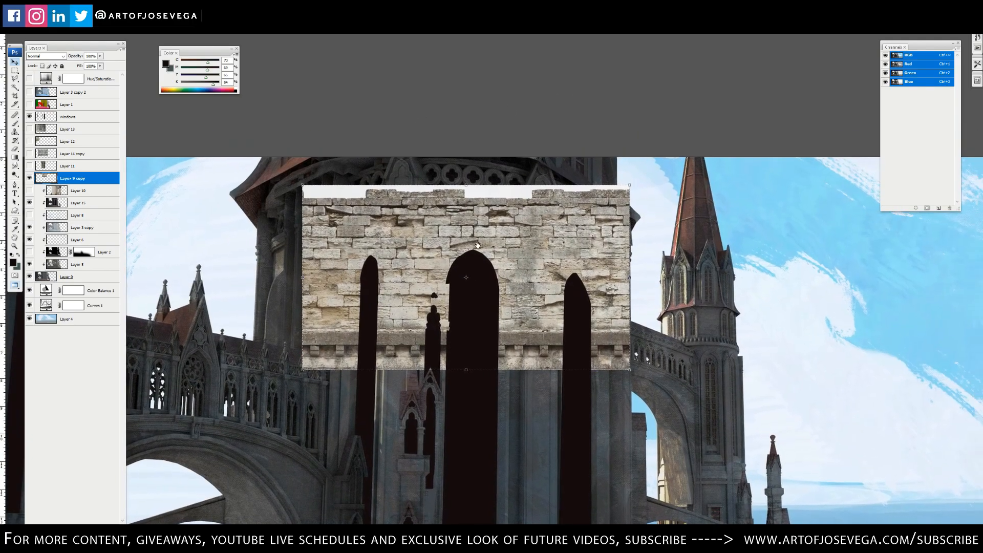
left_click_drag(465, 278, 482, 290)
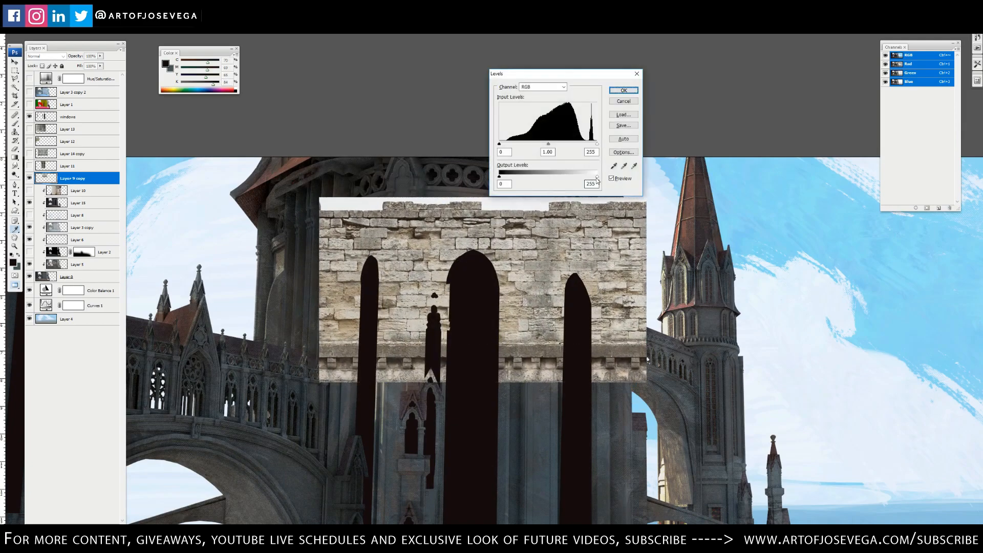
left_click_drag(596, 176, 551, 176)
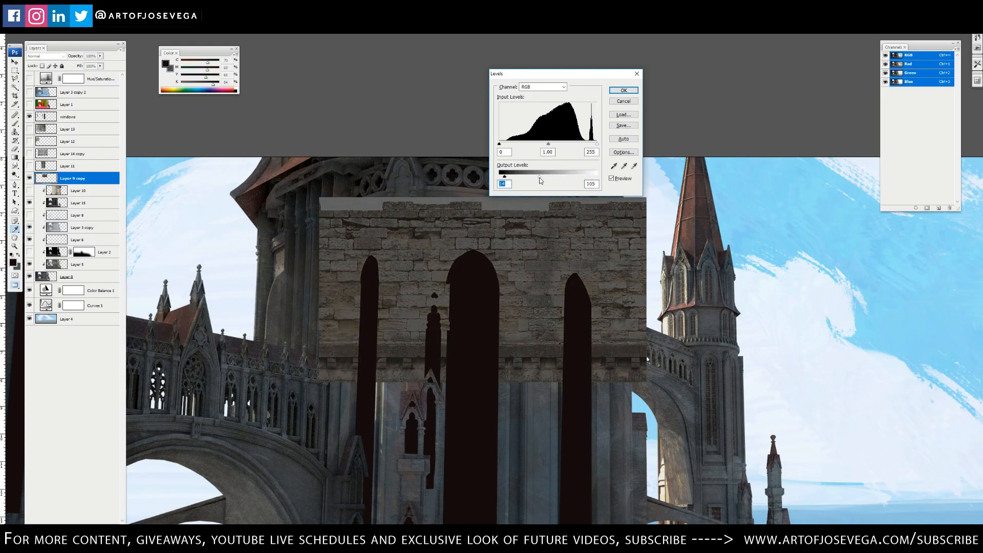
left_click(623, 90)
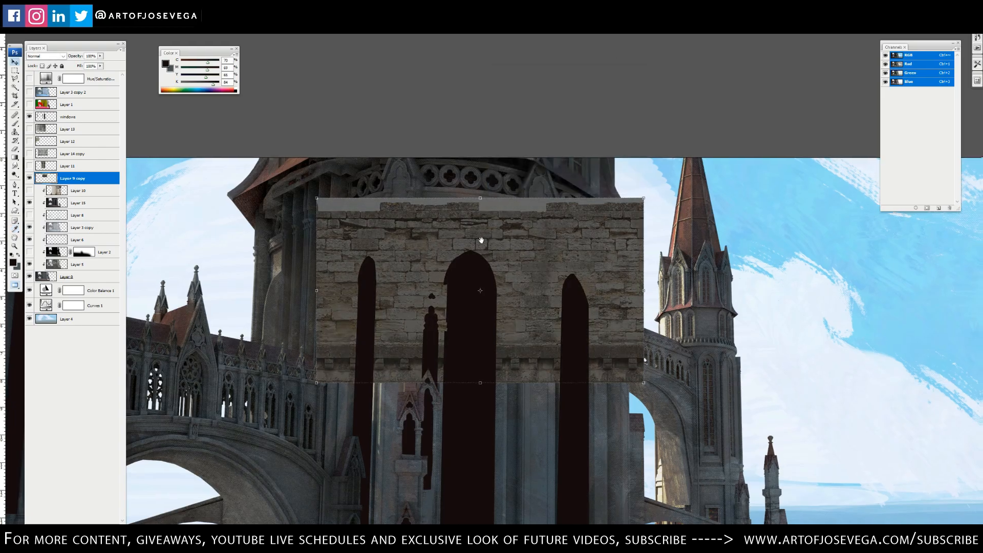
Push the stone texture's midtones toward cyan and blue in Color Balance and confirm
double_click(46, 290)
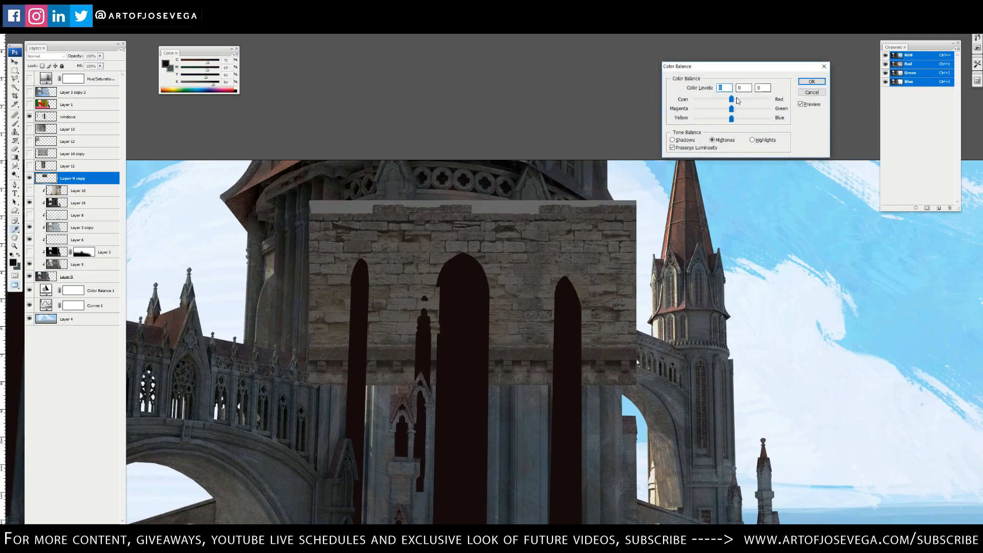
left_click_drag(735, 100, 731, 99)
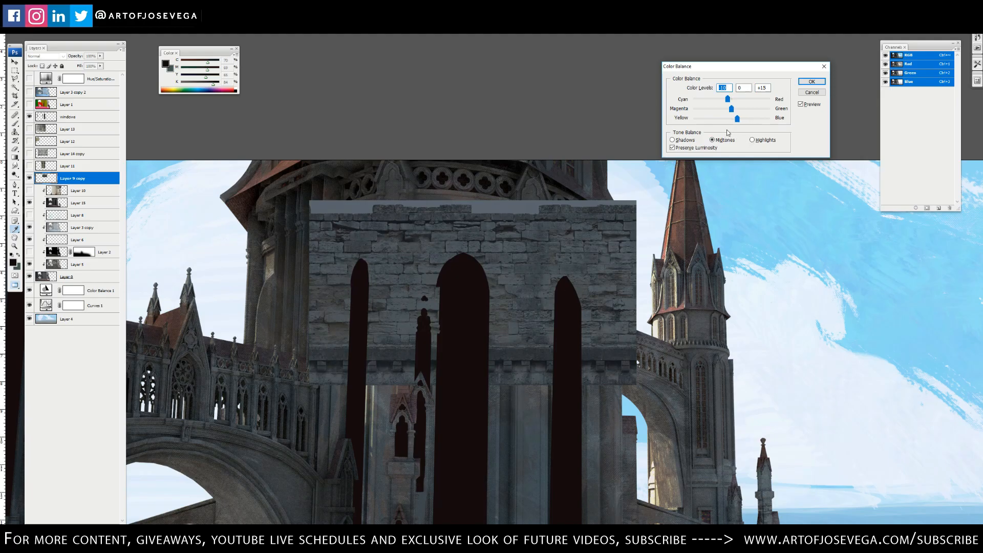
left_click_drag(737, 119, 737, 119)
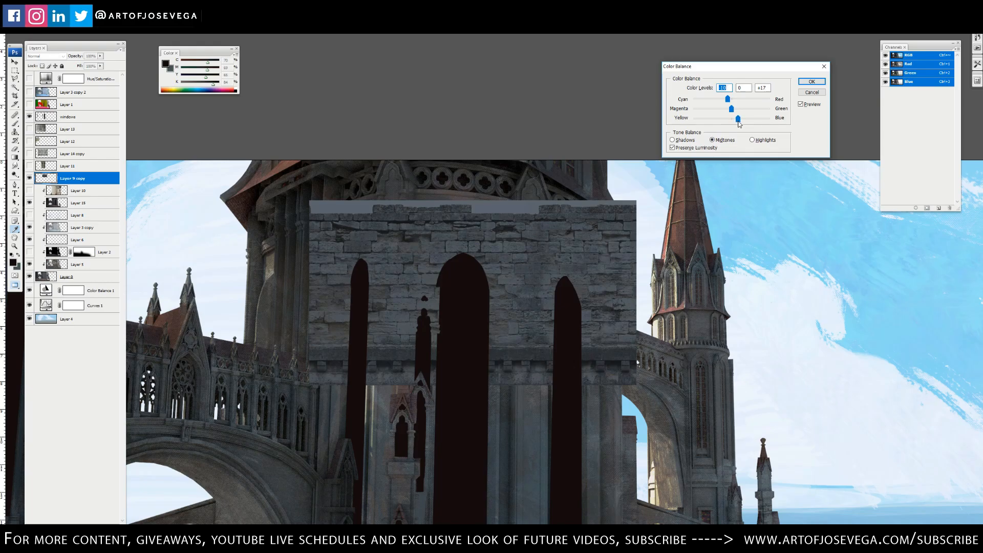
left_click(811, 82)
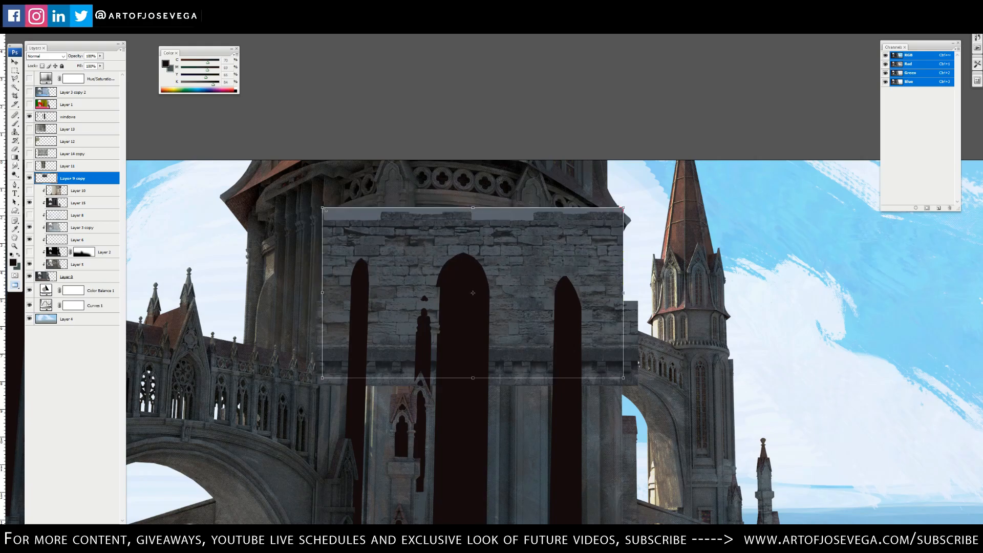
Adjust the stone texture's size so it spans the tower front
left_click_drag(472, 292, 480, 269)
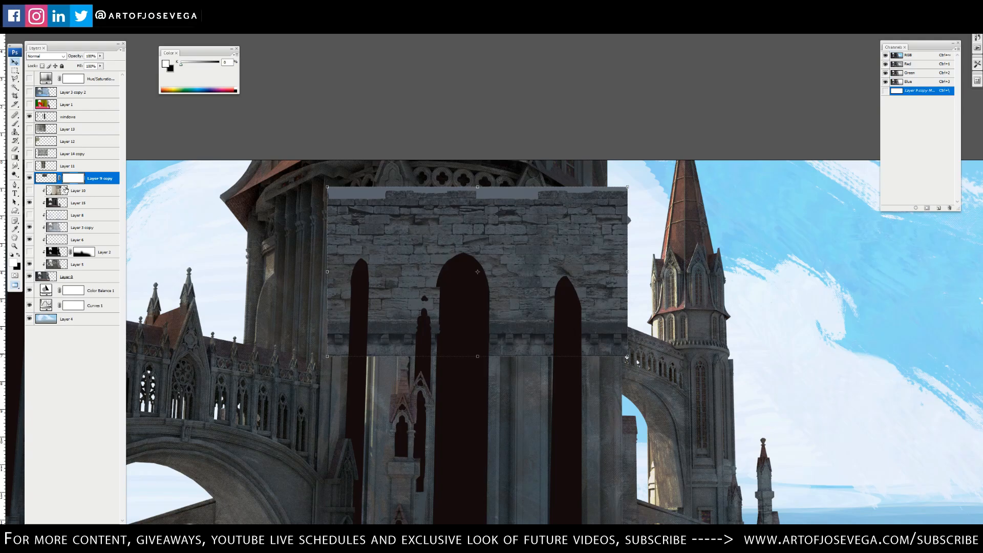
mouse_move(424, 130)
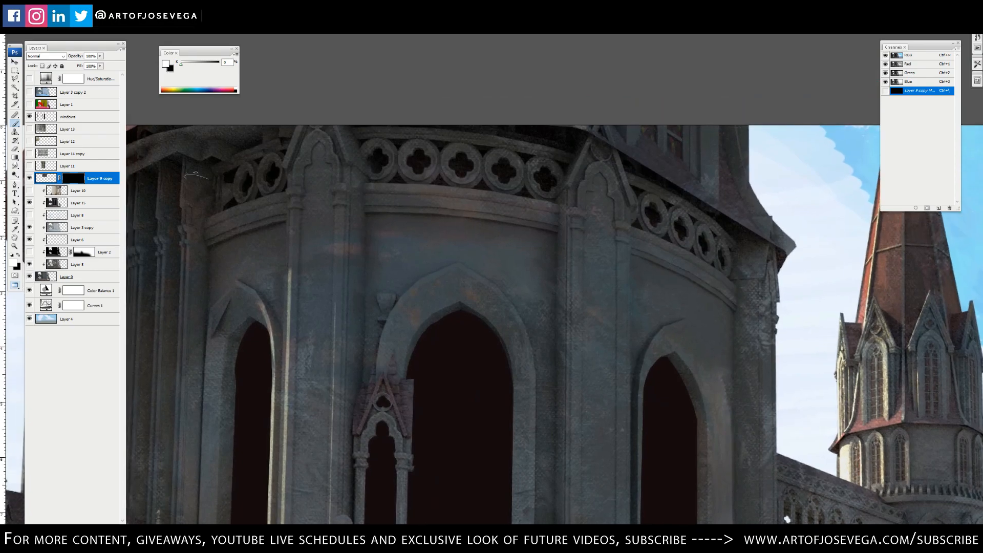
Paint white on the mask above the central arch to reveal the brick texture
left_click_drag(502, 225, 526, 235)
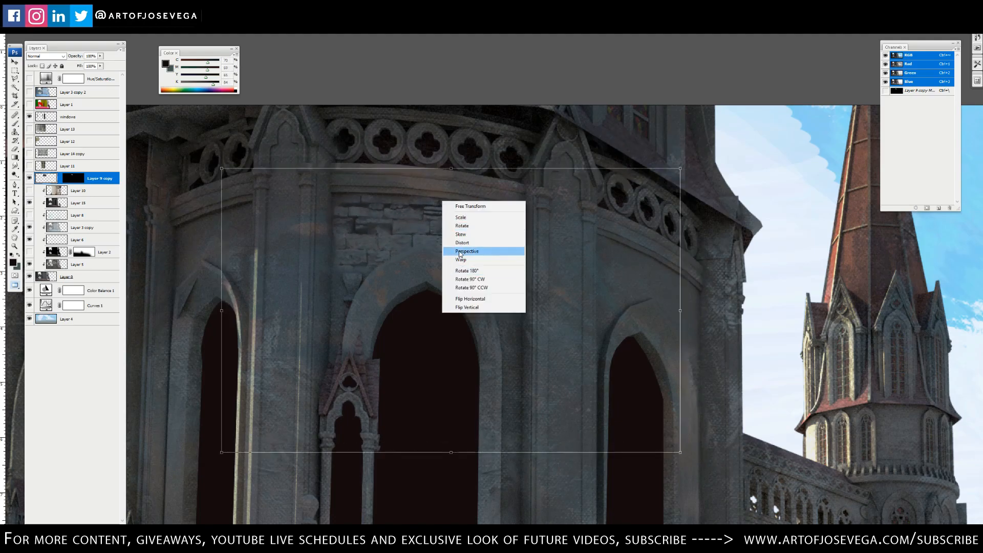
Warp the brick patch so it curves along the tower's rounded wall
left_click(467, 251)
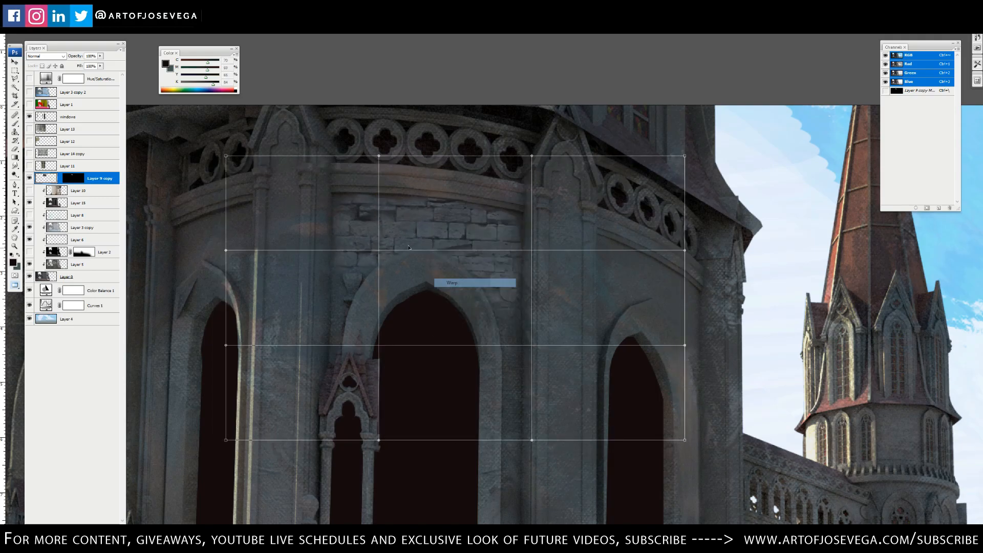
left_click_drag(408, 247, 403, 230)
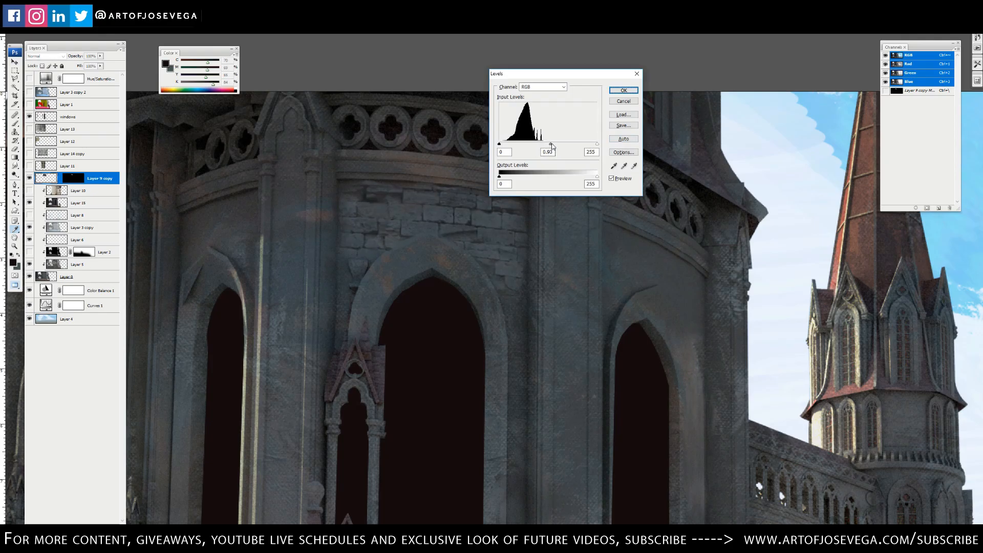
Move the gray input slider to about 0.82 in Levels and confirm
left_click_drag(550, 144, 554, 144)
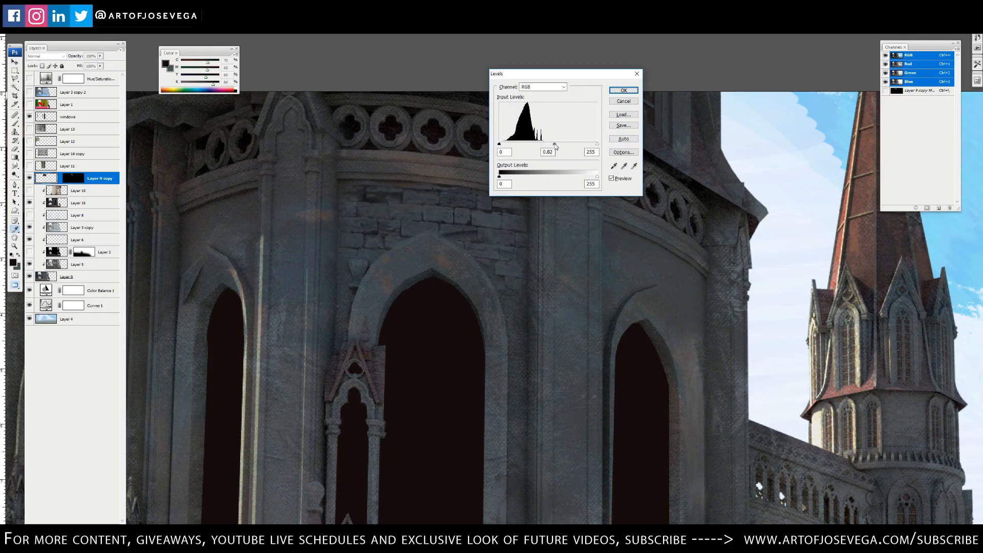
left_click(622, 91)
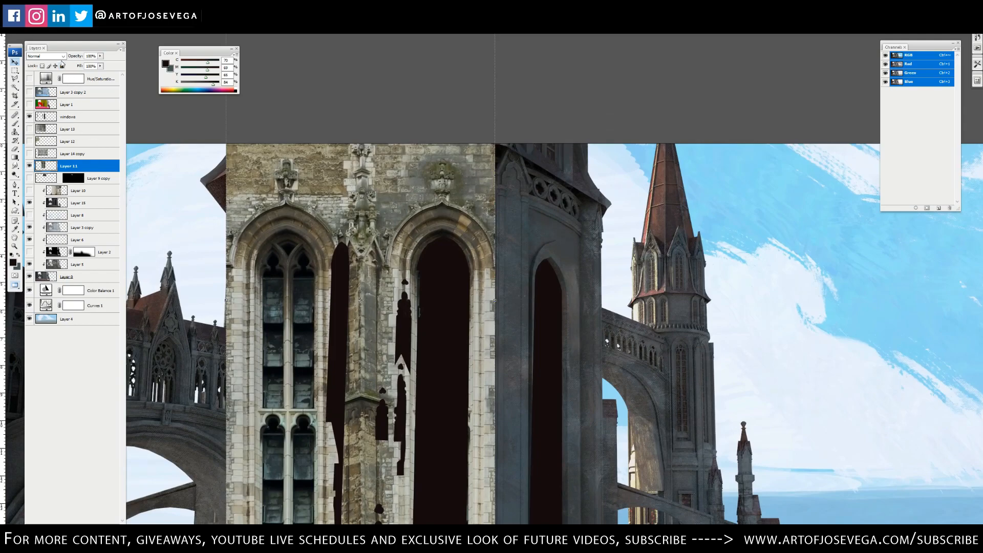
Set the duplicated facade texture layer's blend mode to Overlay from the blending modes list
left_click(45, 55)
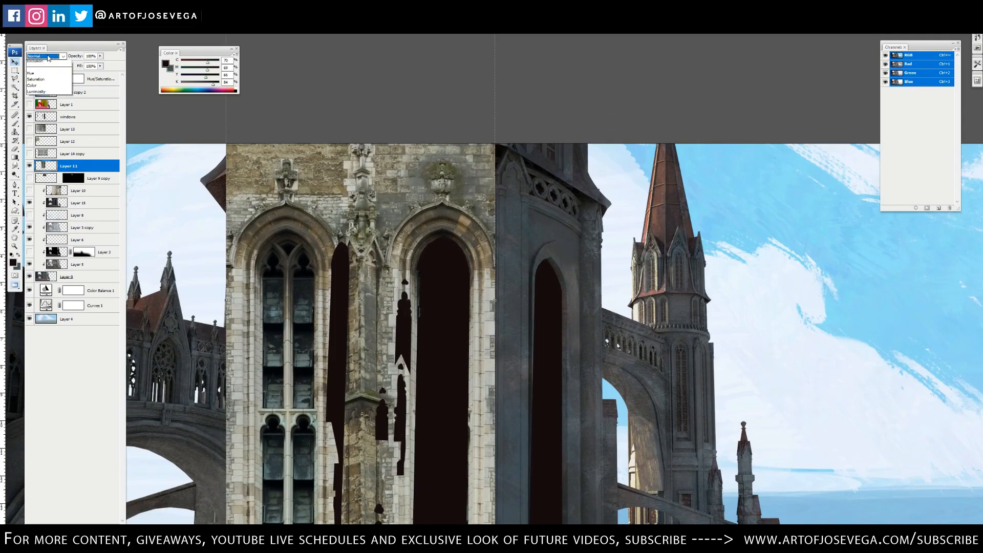
left_click(45, 55)
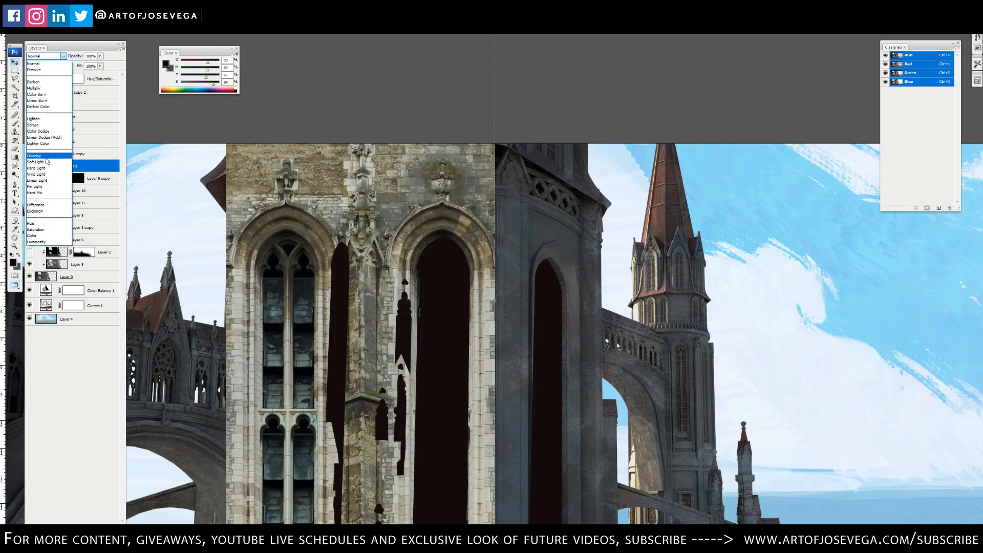
mouse_move(37, 162)
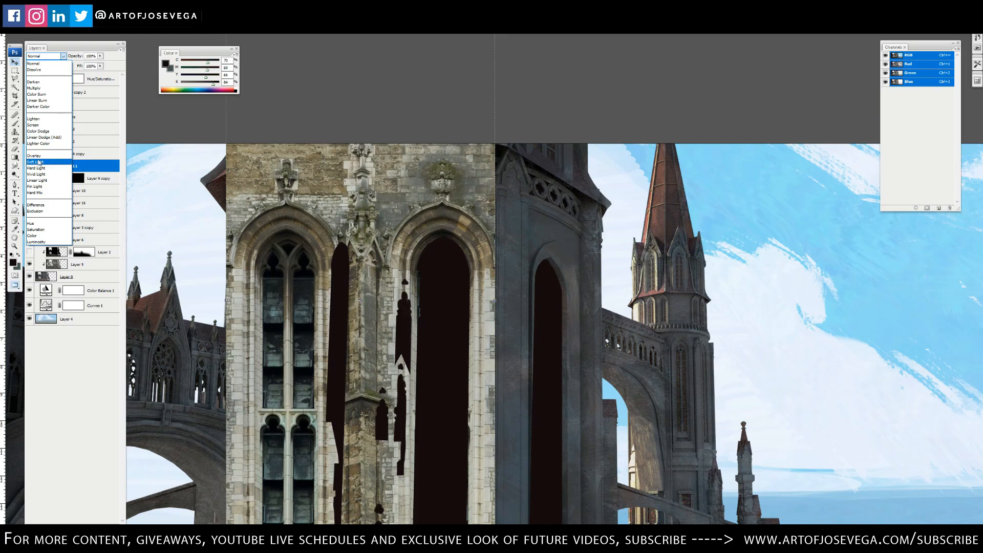
left_click(34, 156)
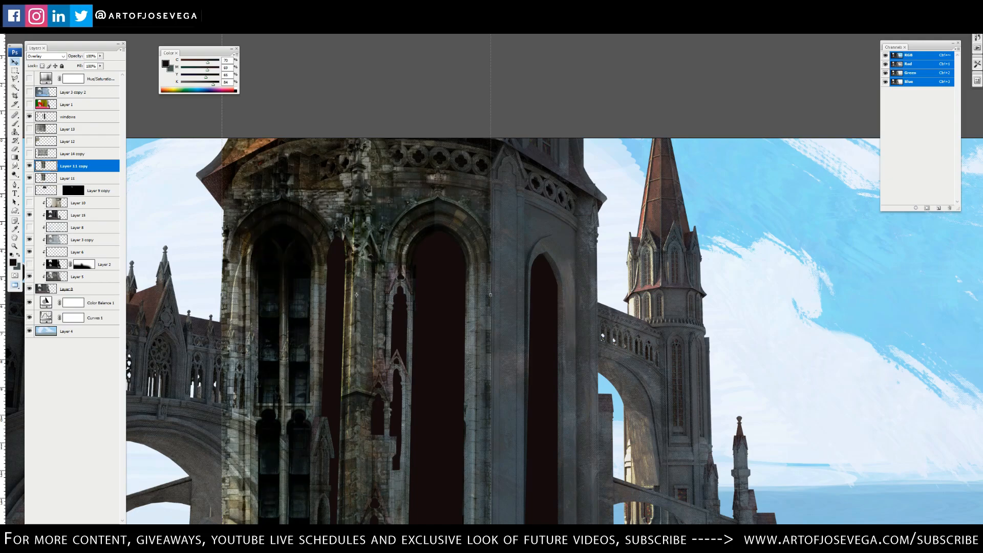
left_click(46, 55)
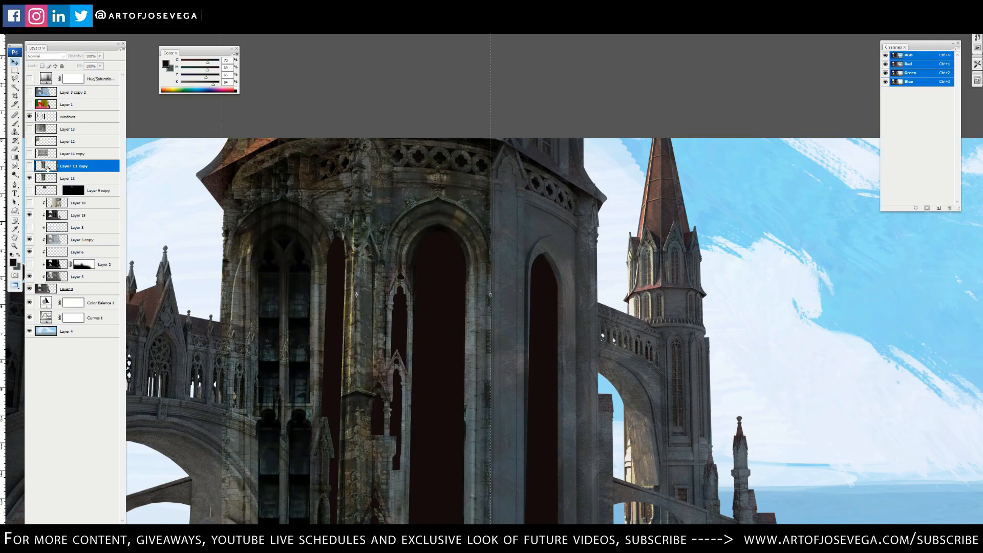
left_click(69, 178)
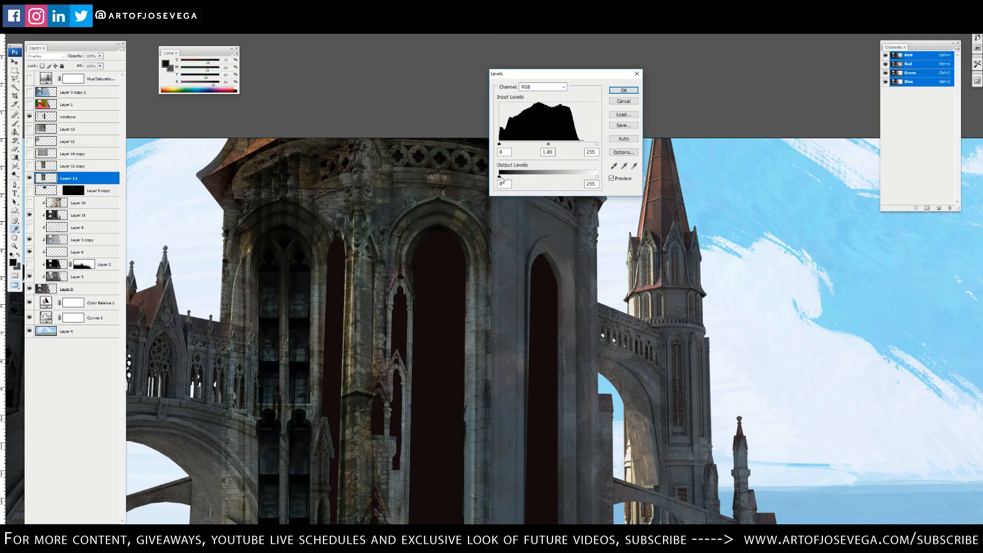
Raise the Levels output black slider to about 41 on Layer 11 and confirm
left_click_drag(502, 177, 510, 177)
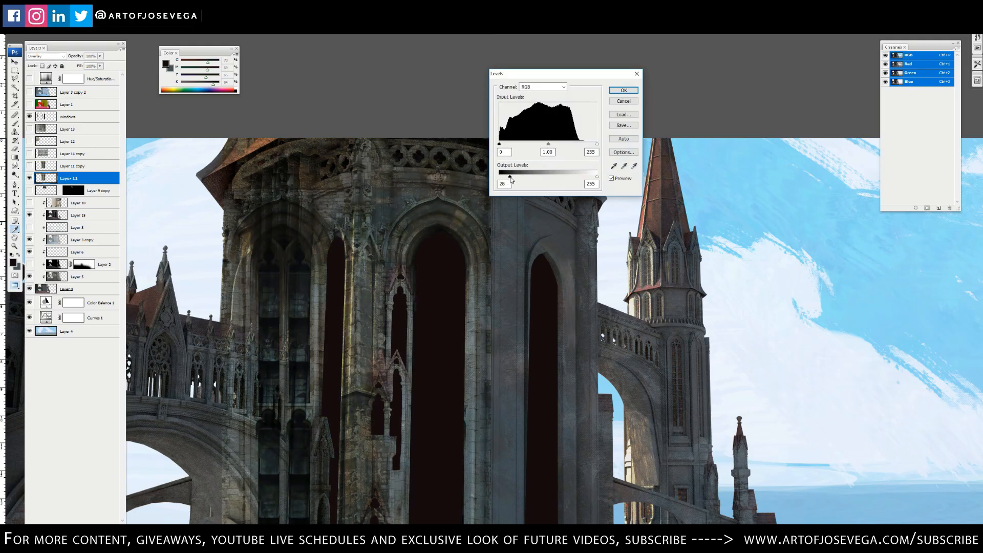
left_click_drag(509, 177, 517, 177)
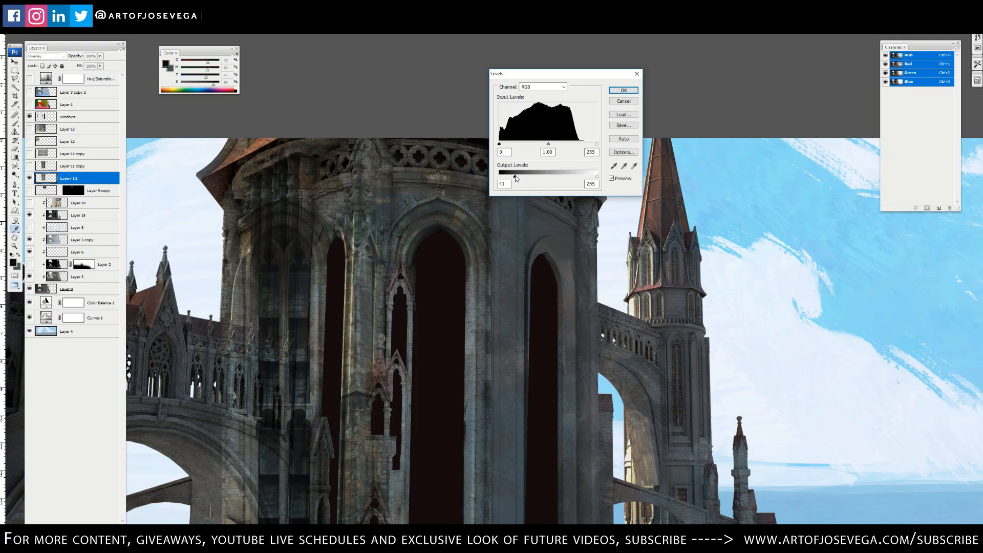
left_click(623, 90)
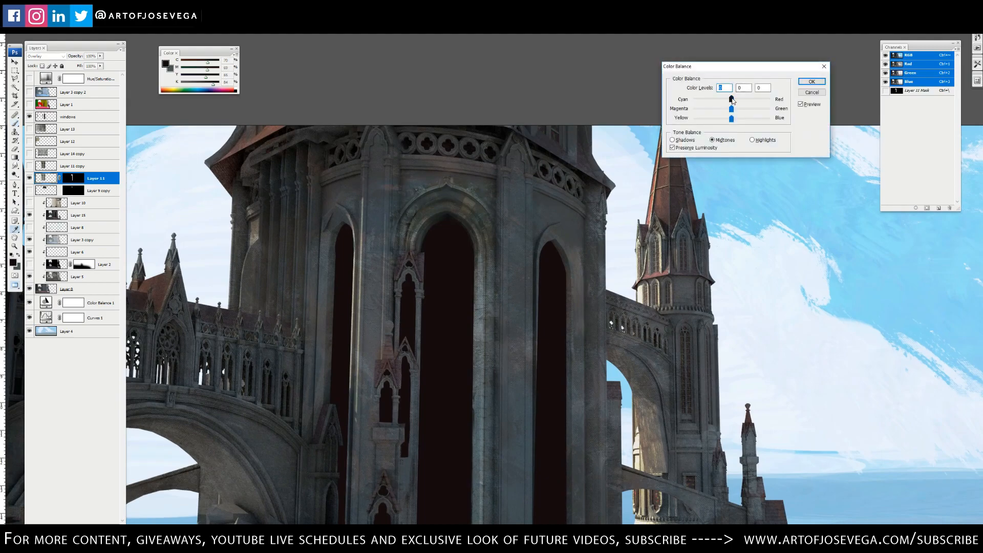
Shift the Yellow–Blue midtone slider to about +12 in Color Balance and confirm
left_click_drag(731, 98, 731, 119)
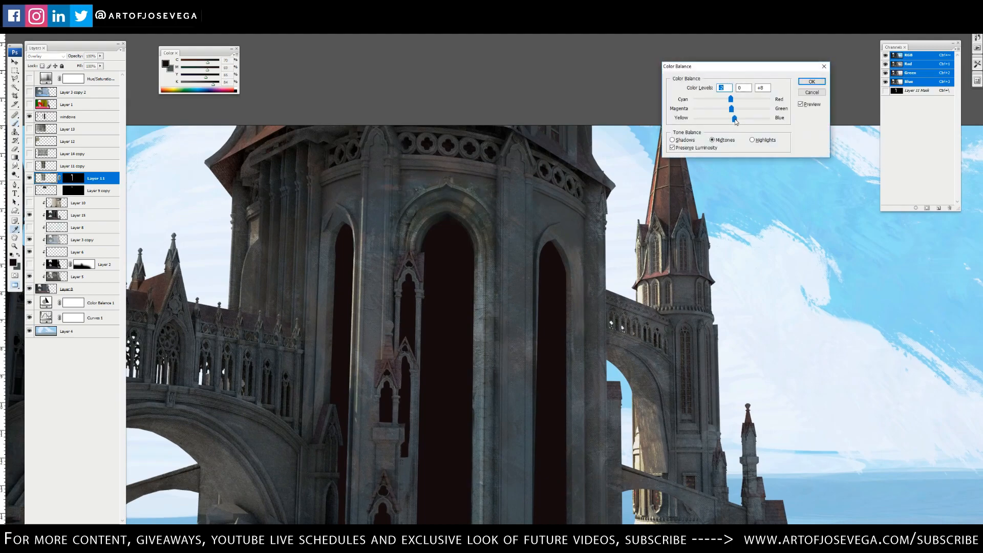
left_click_drag(732, 118, 736, 117)
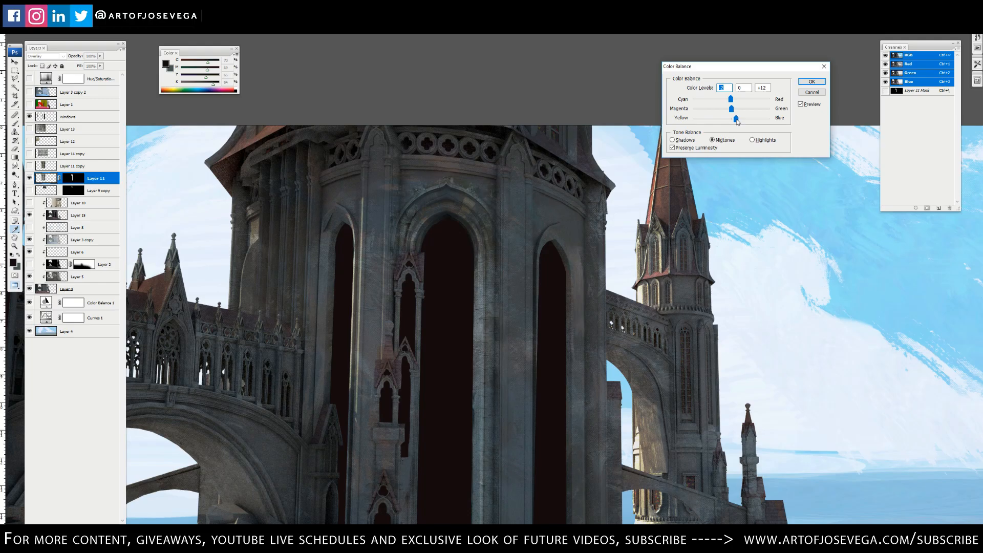
left_click(811, 81)
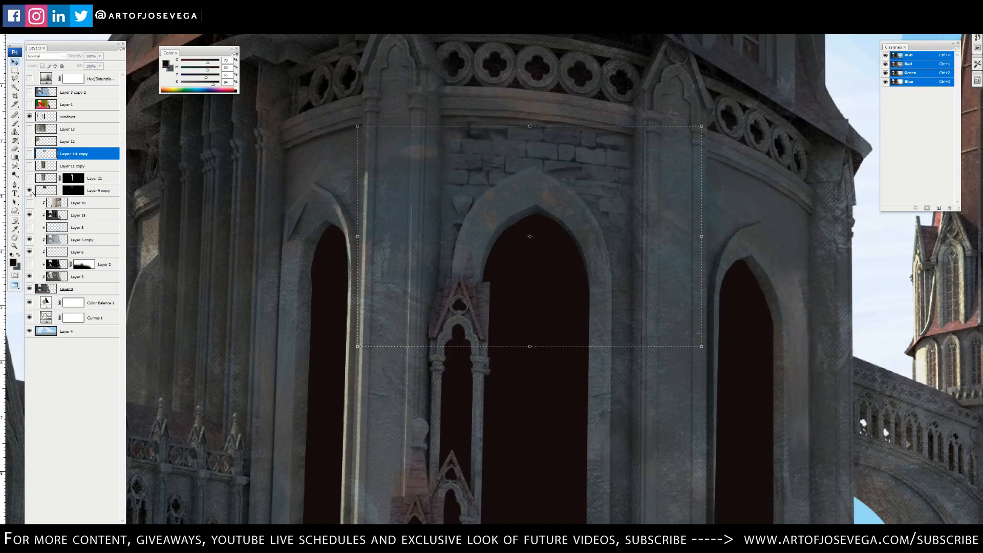
Select the Layer 14 copy brick layer at full opacity and bring up its Layer Style blending options
left_click(29, 153)
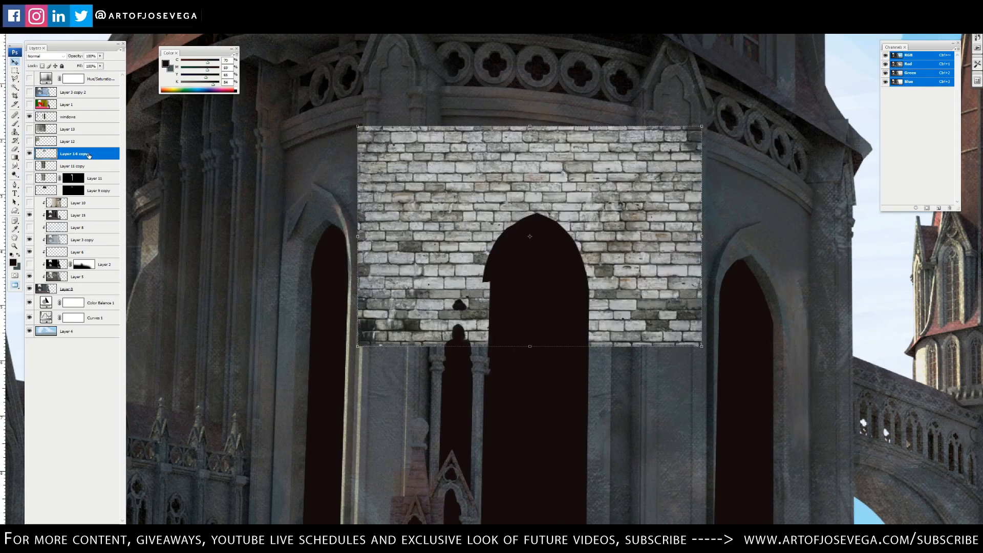
double_click(72, 153)
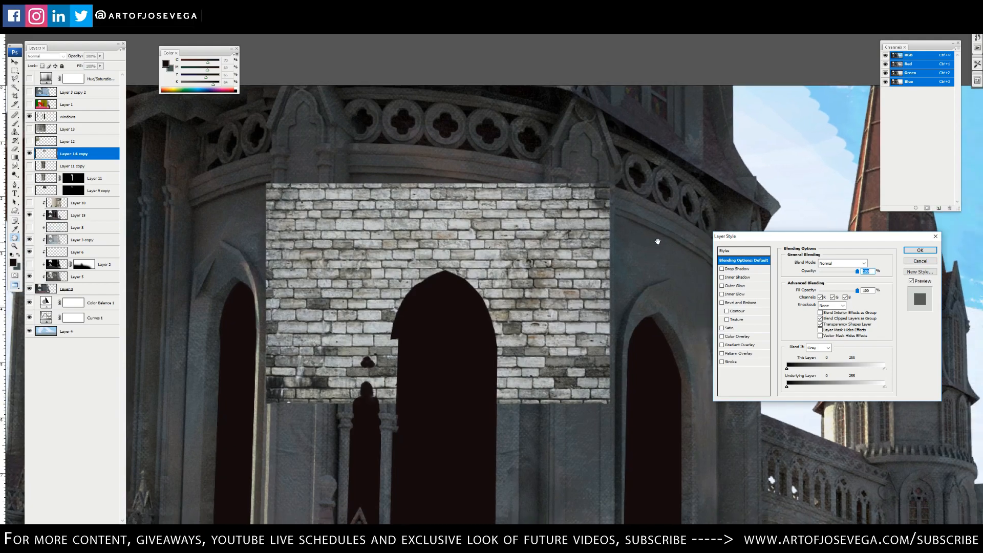
mouse_move(476, 252)
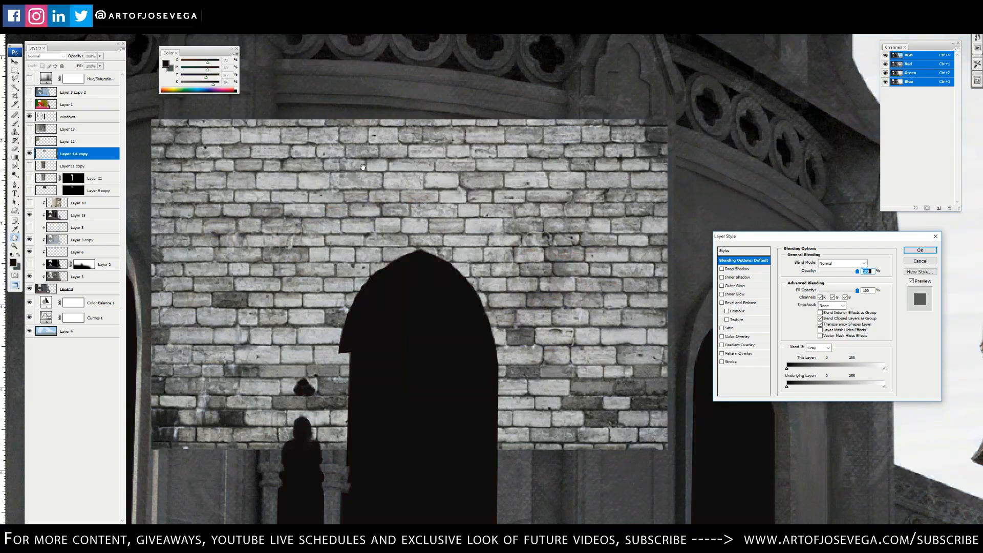
mouse_move(438, 135)
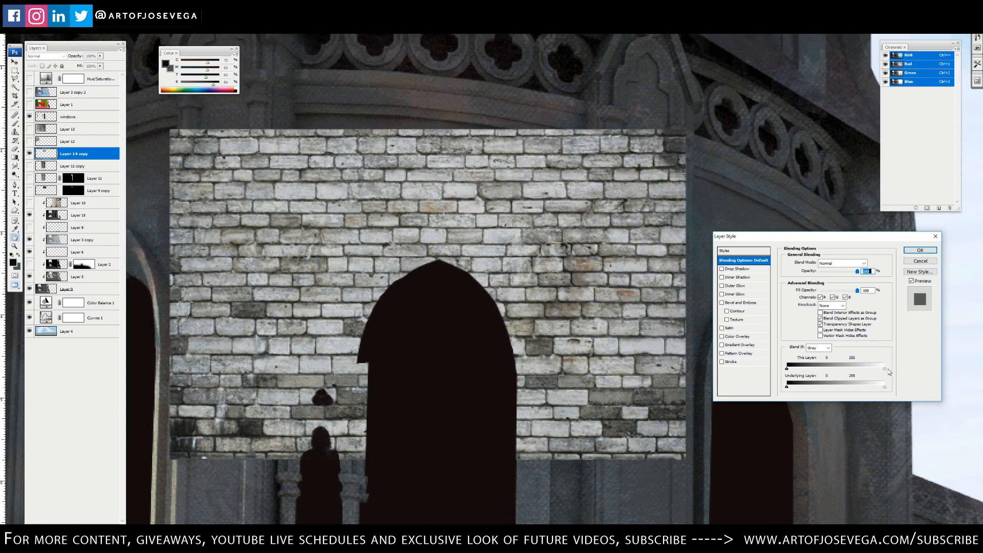
Alt-split the Blend If This Layer white slider around 67/107 and apply, leaving only dark mortar lines
left_click_drag(883, 363, 833, 364)
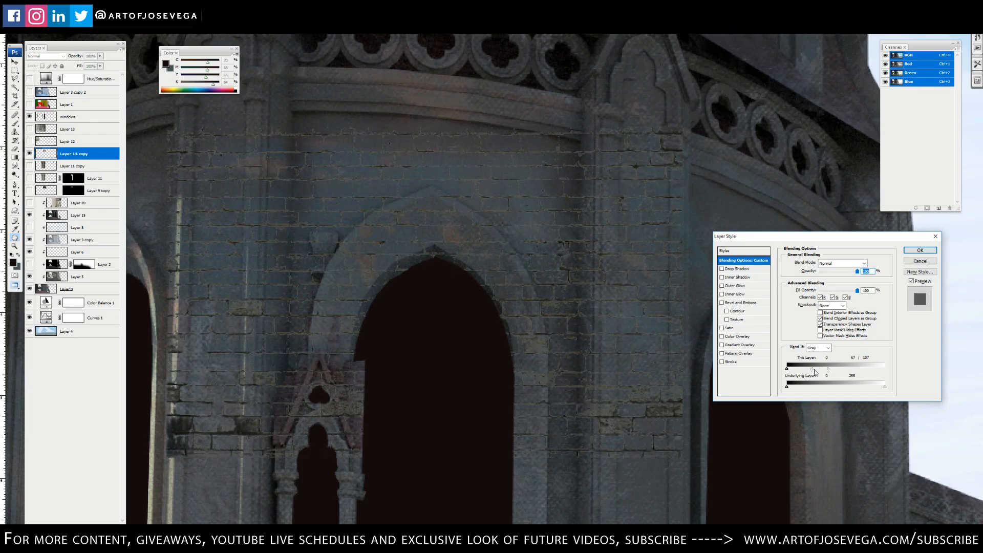
left_click_drag(827, 365, 822, 369)
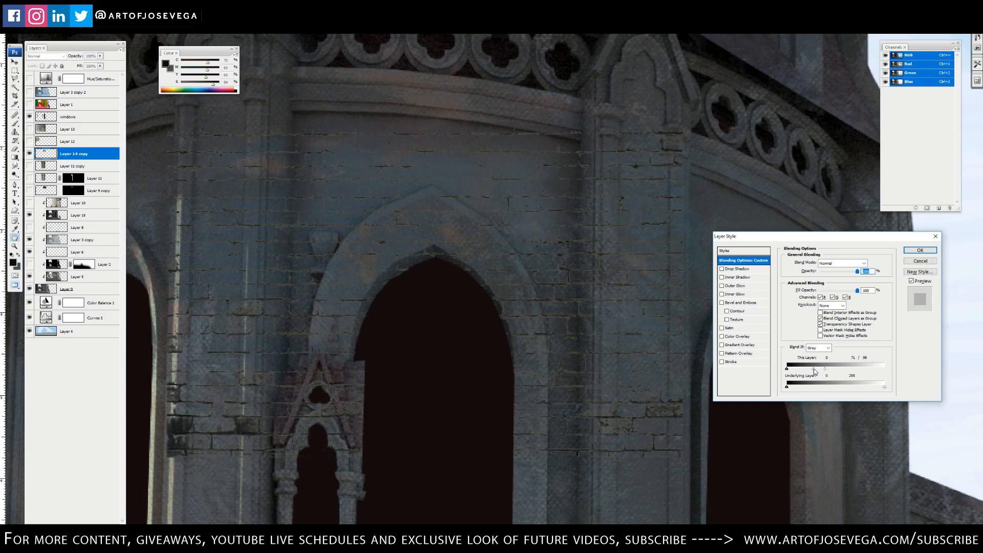
left_click(920, 250)
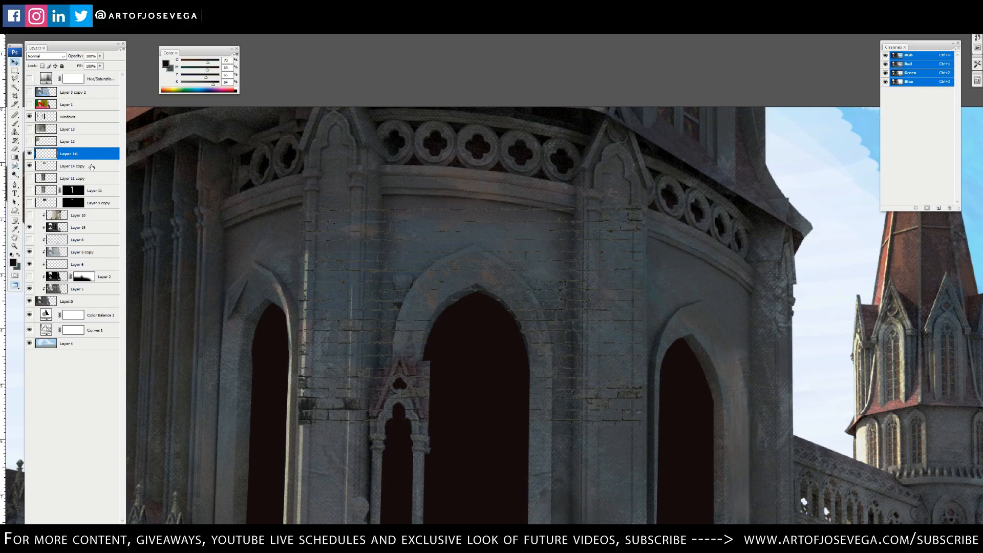
Merge the two brick layers, then darken midtones with Levels at 0.75 so the bricks read clearly
right_click(72, 165)
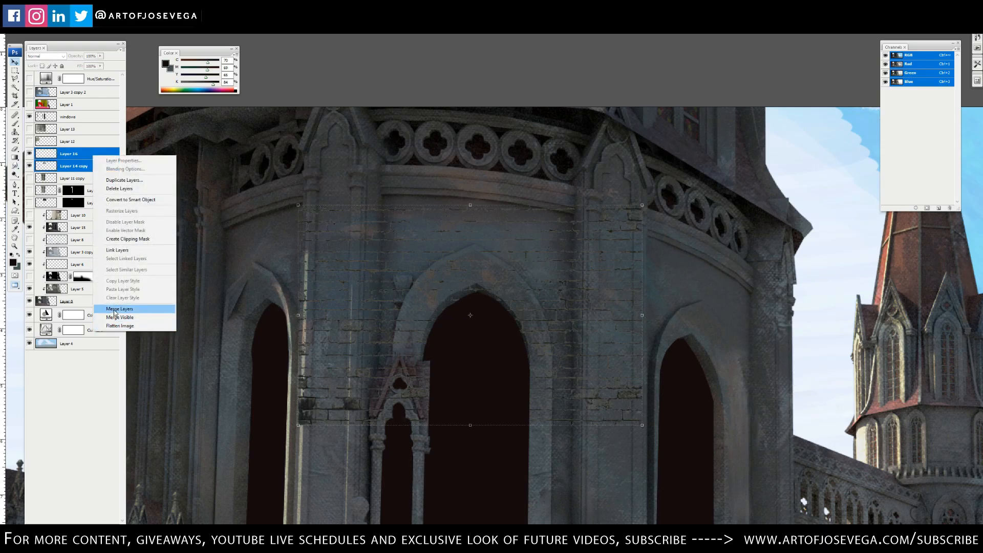
left_click(119, 309)
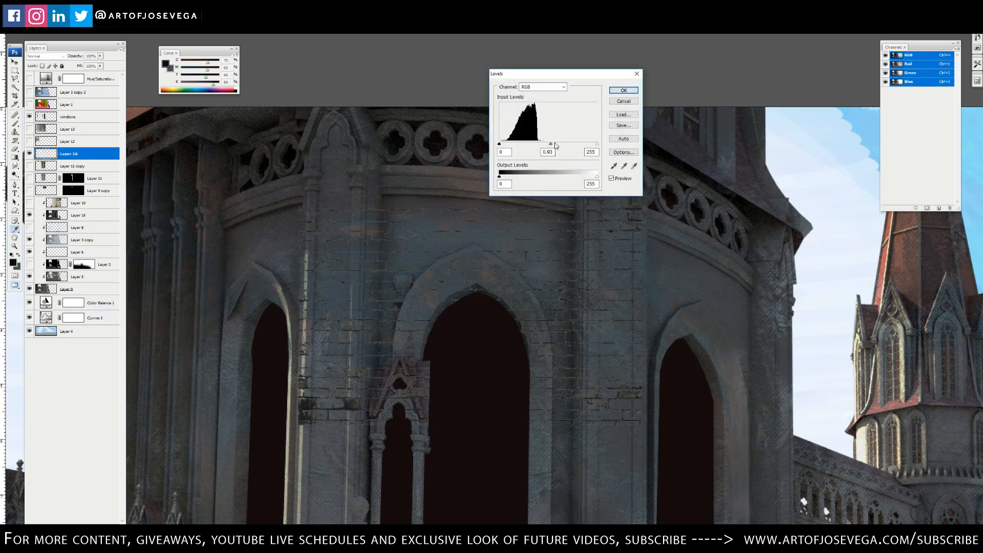
left_click_drag(555, 144, 539, 144)
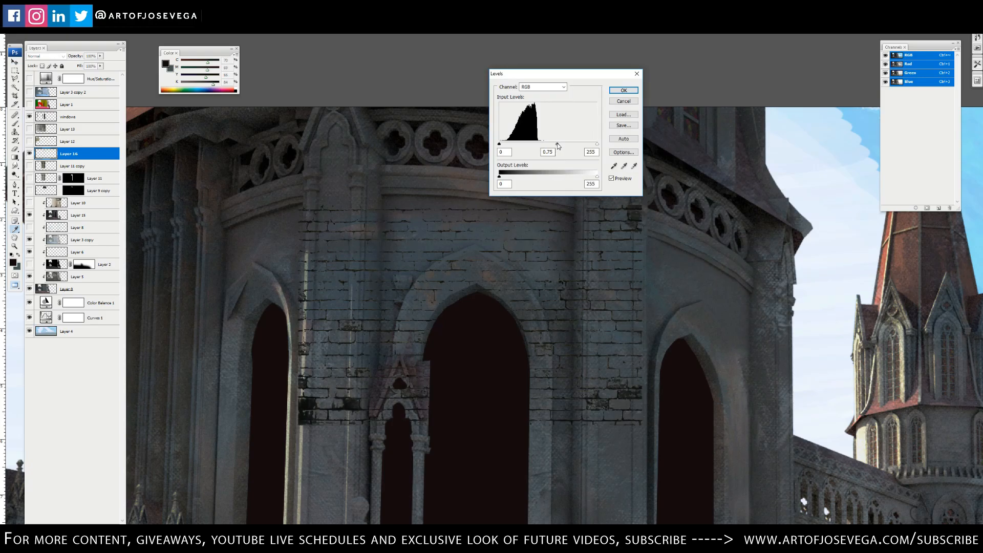
left_click(622, 90)
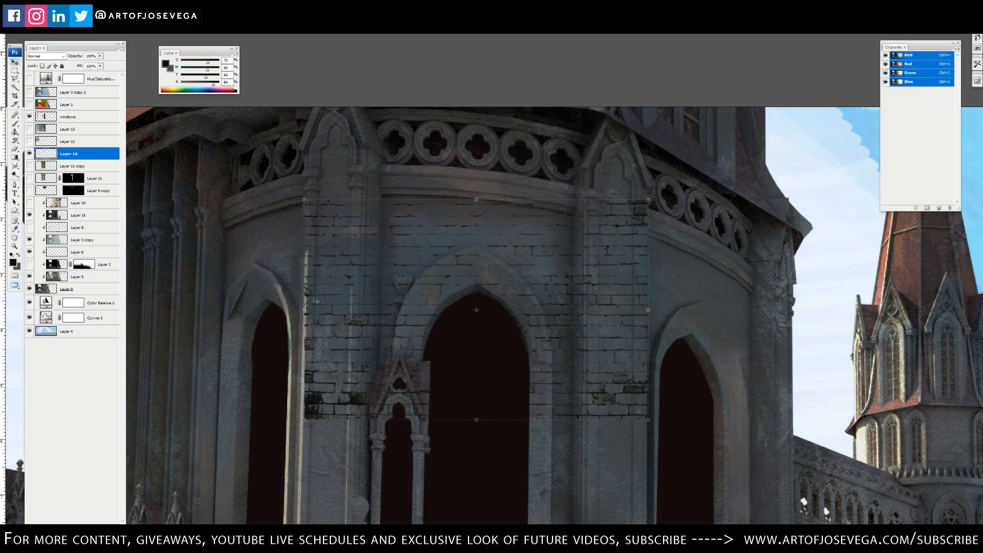